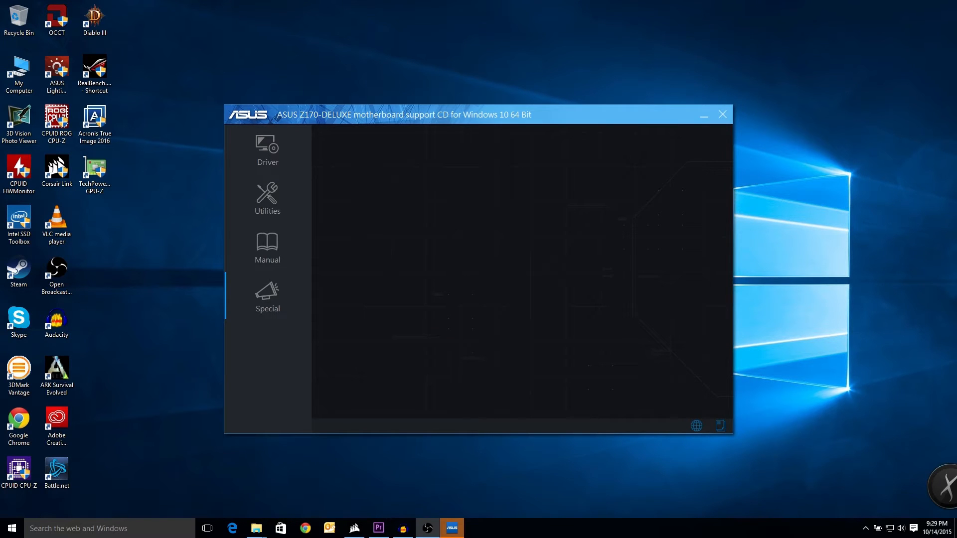
Show the Automatic Installation driver list with each driver's status and available versus installed versions
click(267, 149)
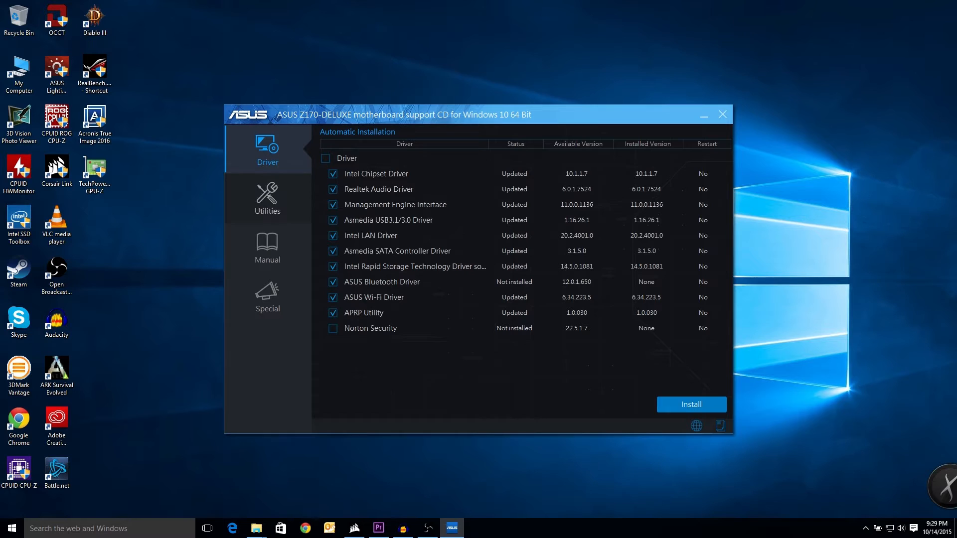
click(267, 197)
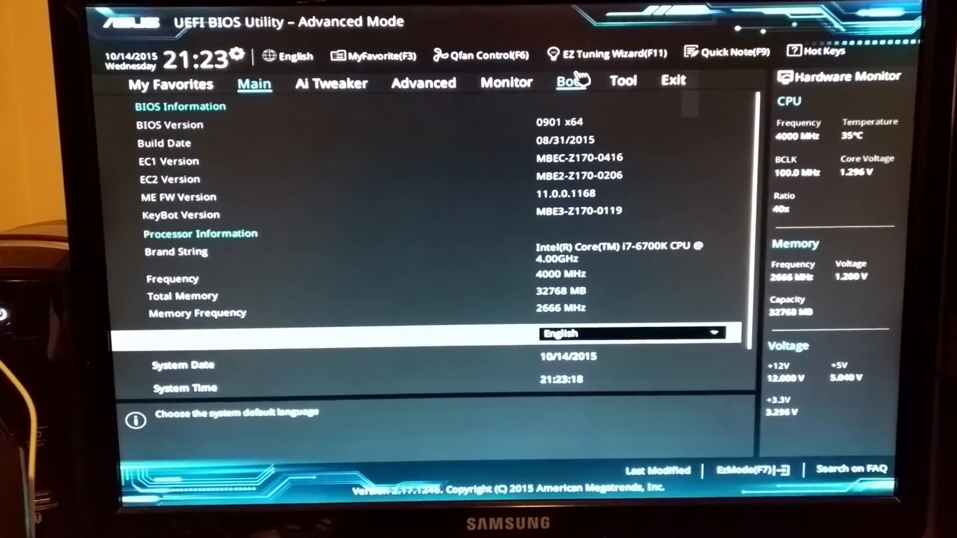
Launch ASUS EZ Flash 3 from the Tool section and continue past the update method choice
click(624, 80)
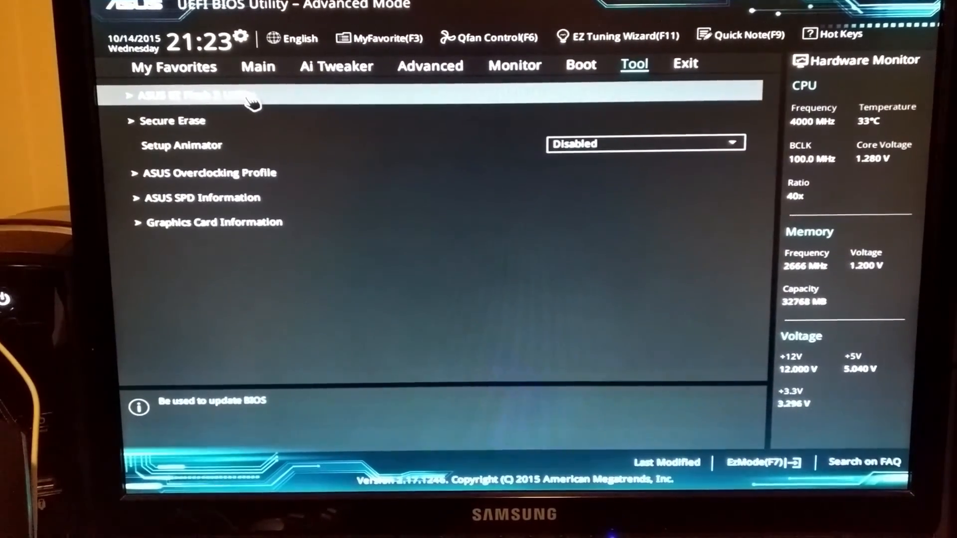
click(190, 95)
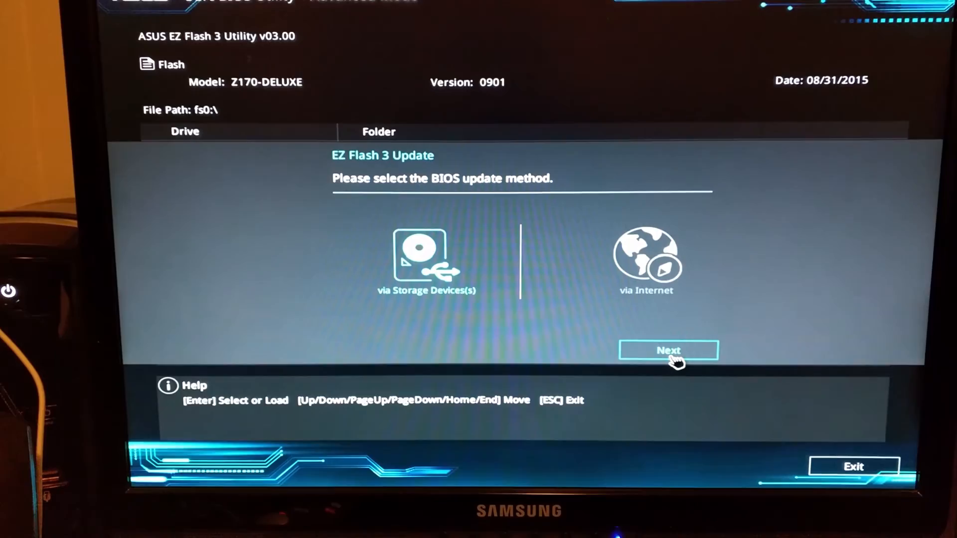
click(668, 350)
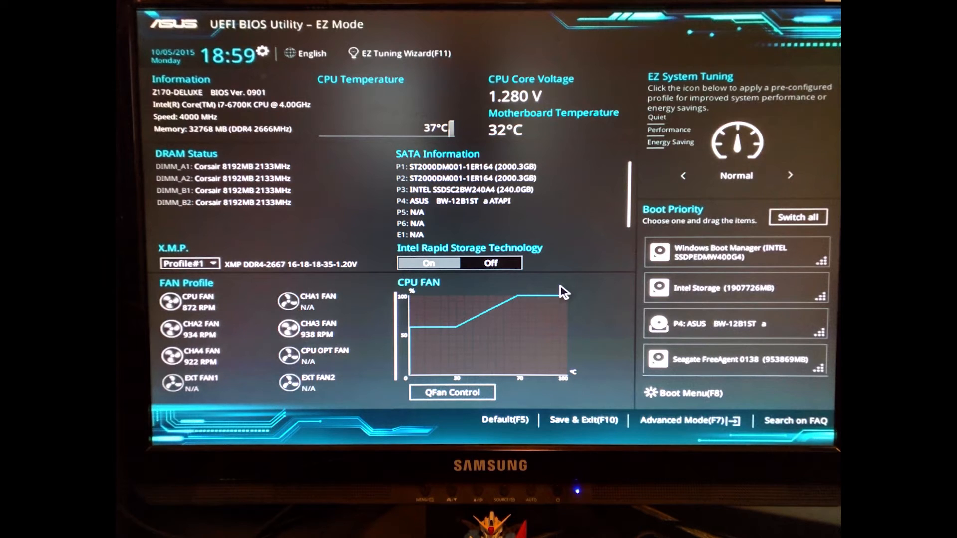
click(189, 263)
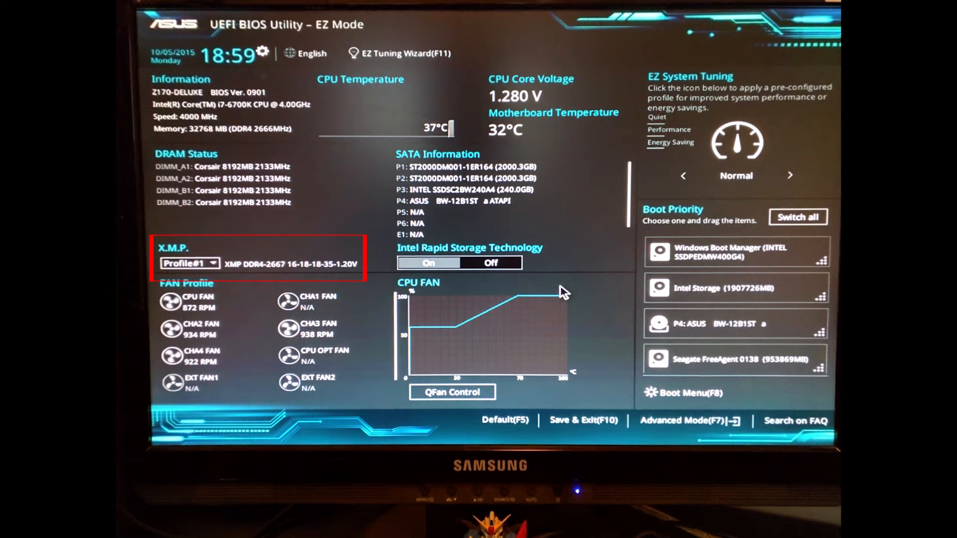
click(687, 421)
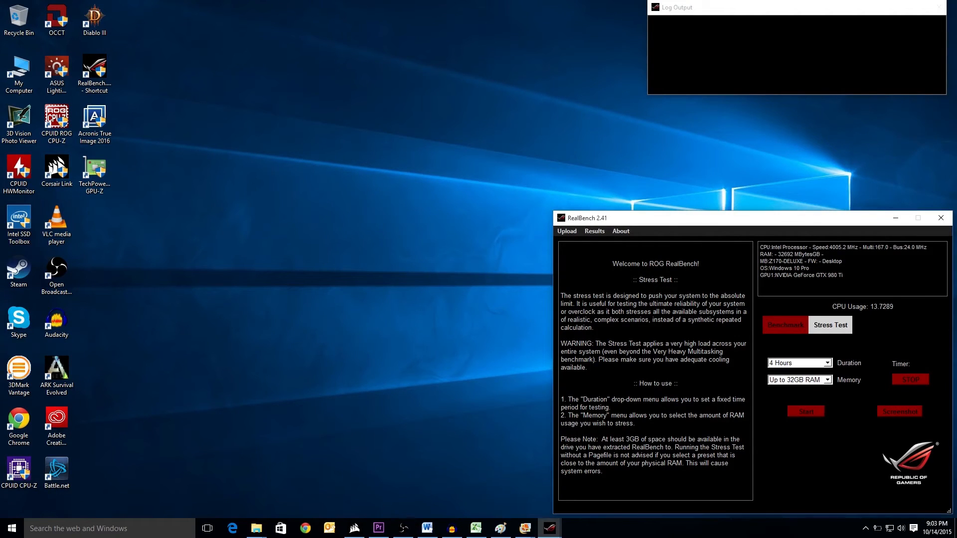
Switch RealBench to its Benchmark section with one run and all four tests checked
click(806, 412)
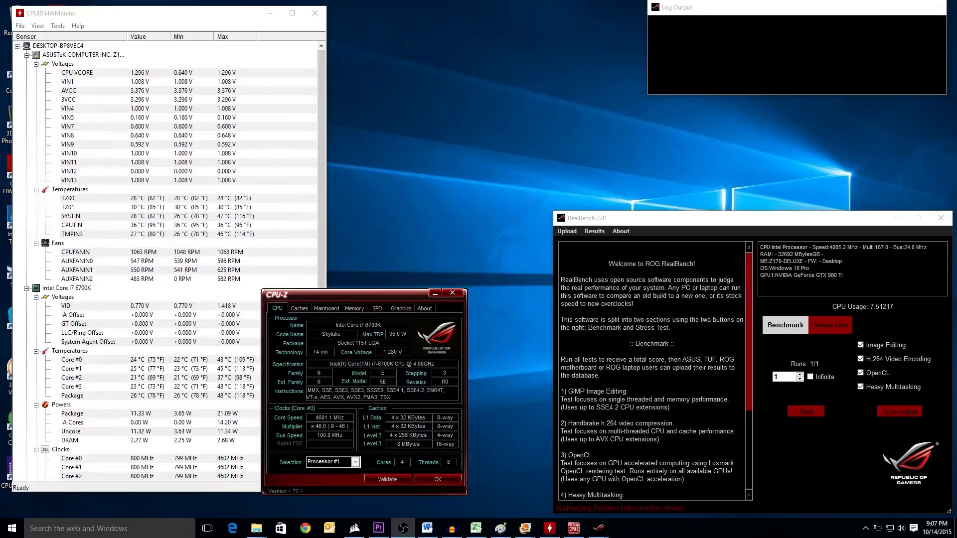
click(830, 324)
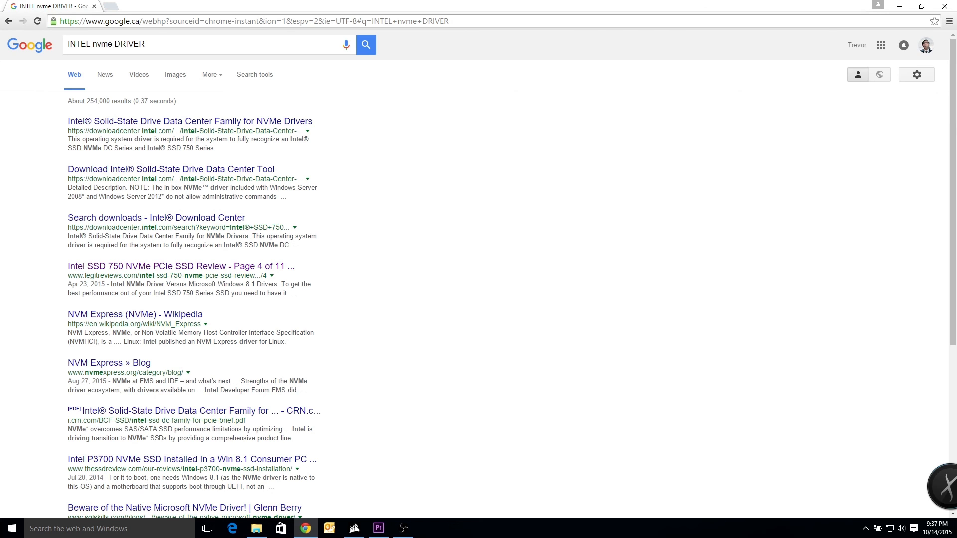
Open the Intel Solid-State Drive Data Center Family NVMe Drivers result listing the 1.3.0.1007 package
click(190, 120)
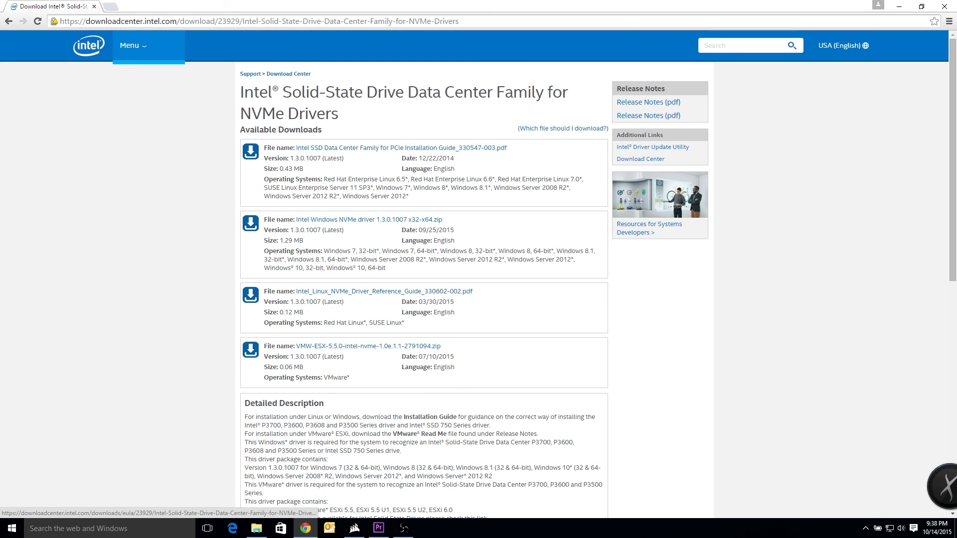
mouse_move(368, 219)
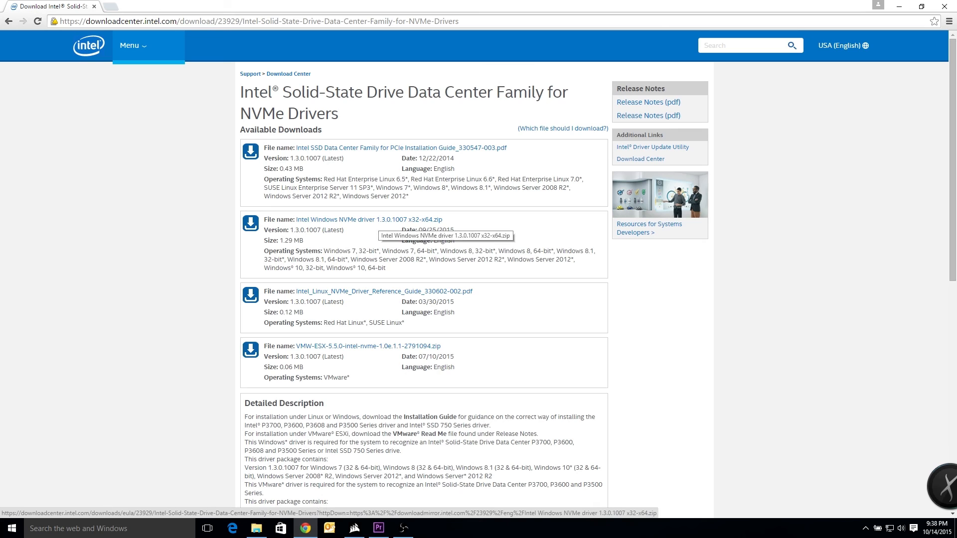